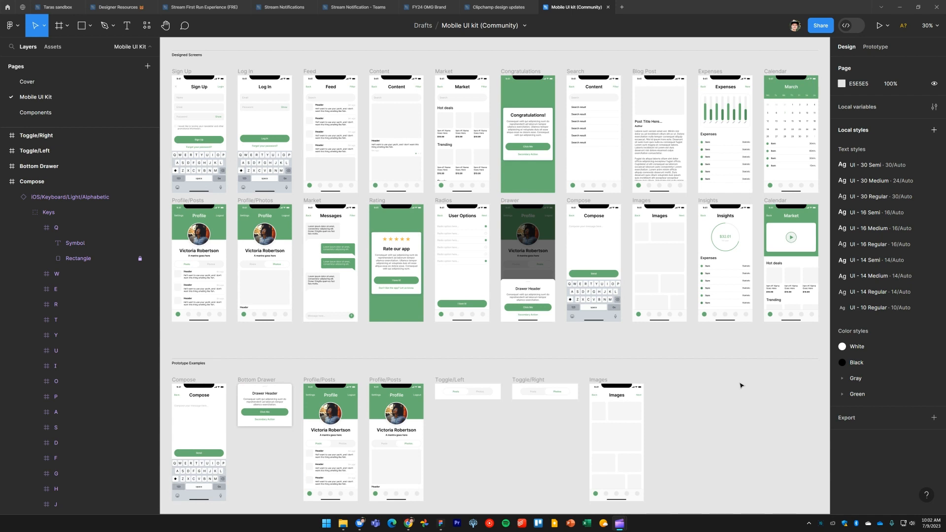
{"action": "mouse_move", "coordinate": [298, 51]}
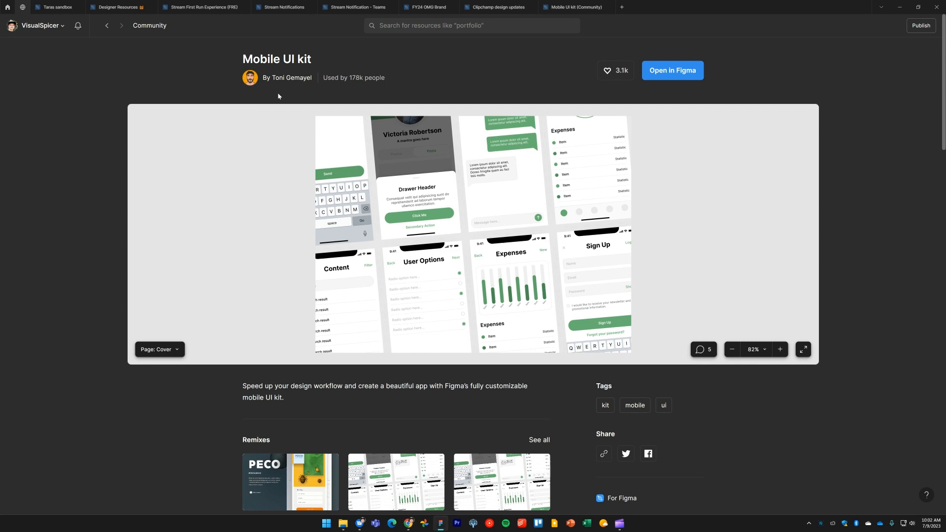
{"action": "mouse_move", "coordinate": [292, 78]}
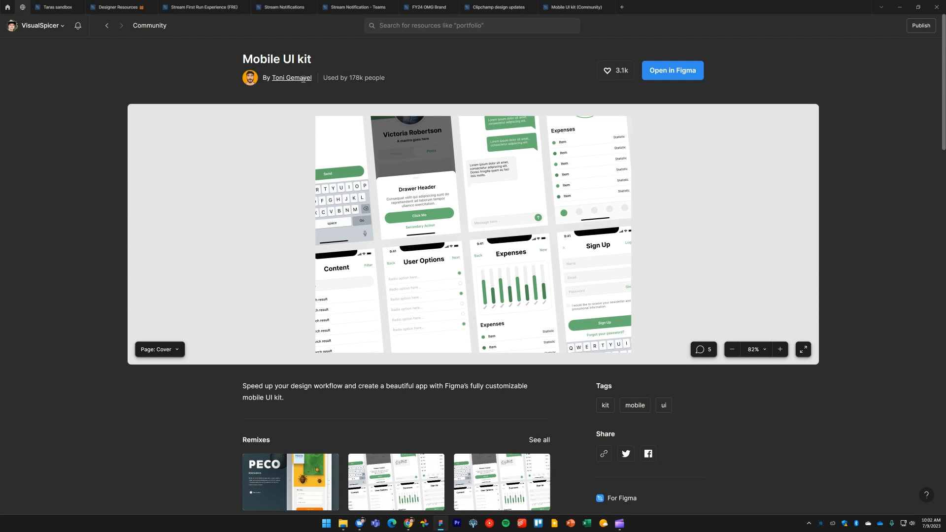
- Return to the UI kit file and open the Missing fonts list of four SF Pro fonts
{"action": "left_click", "coordinate": [672, 70]}
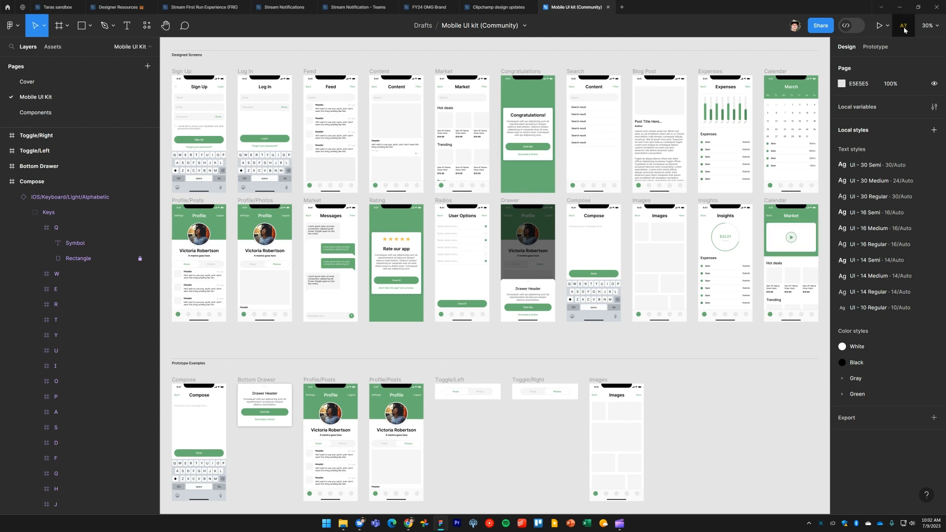
{"action": "mouse_move", "coordinate": [904, 25]}
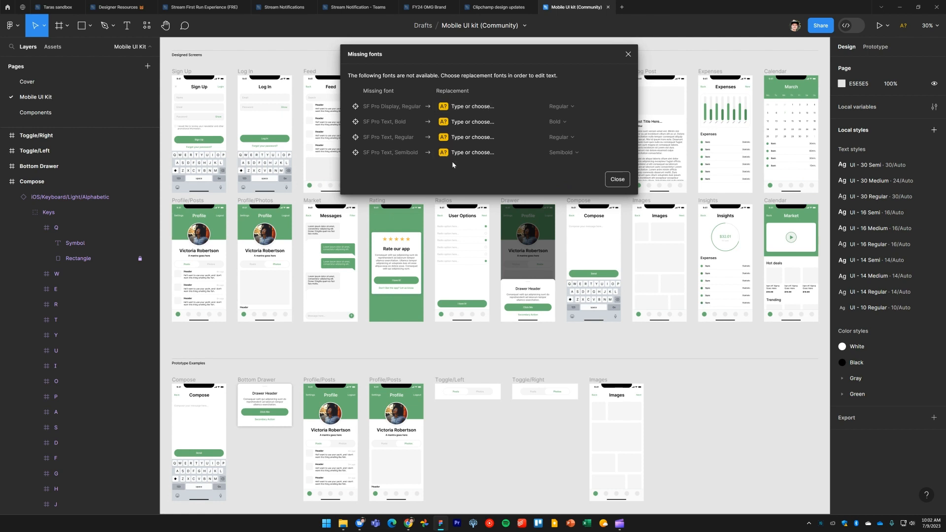
{"action": "mouse_move", "coordinate": [368, 112]}
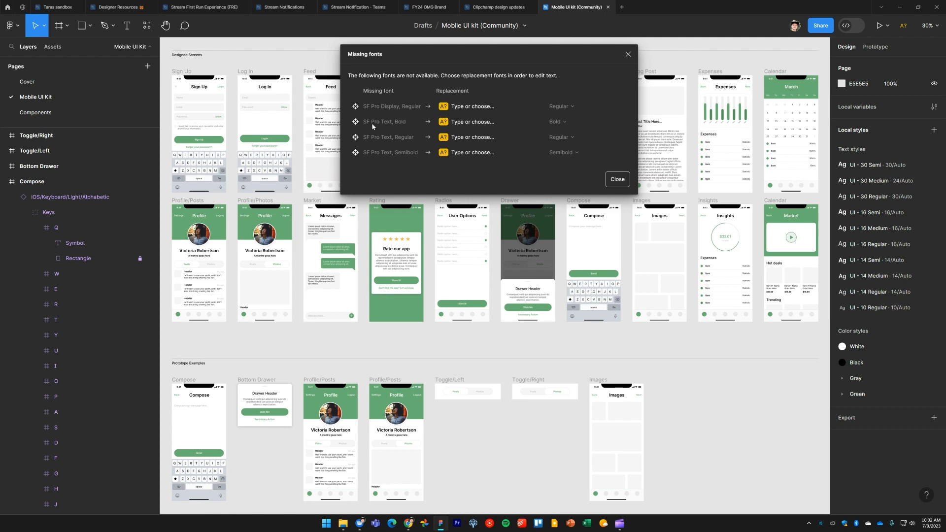
{"action": "mouse_move", "coordinate": [382, 154]}
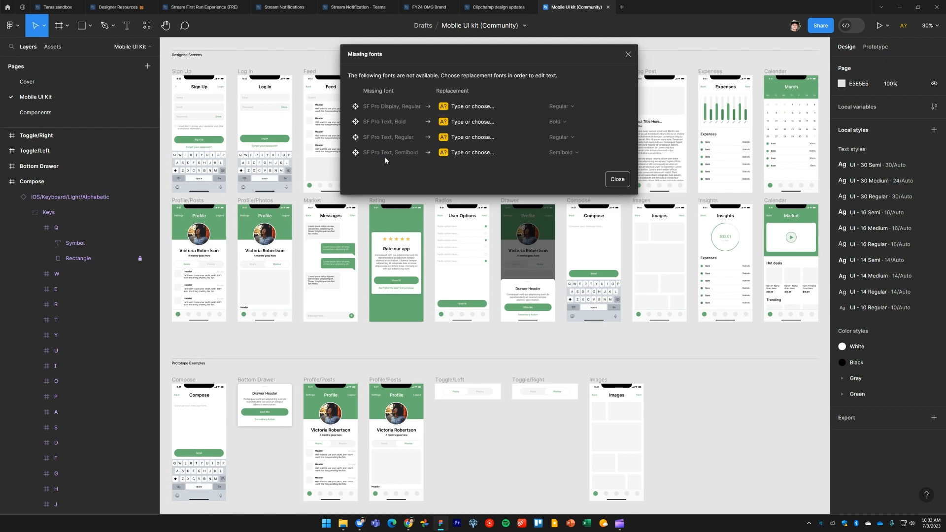
{"action": "mouse_move", "coordinate": [427, 165]}
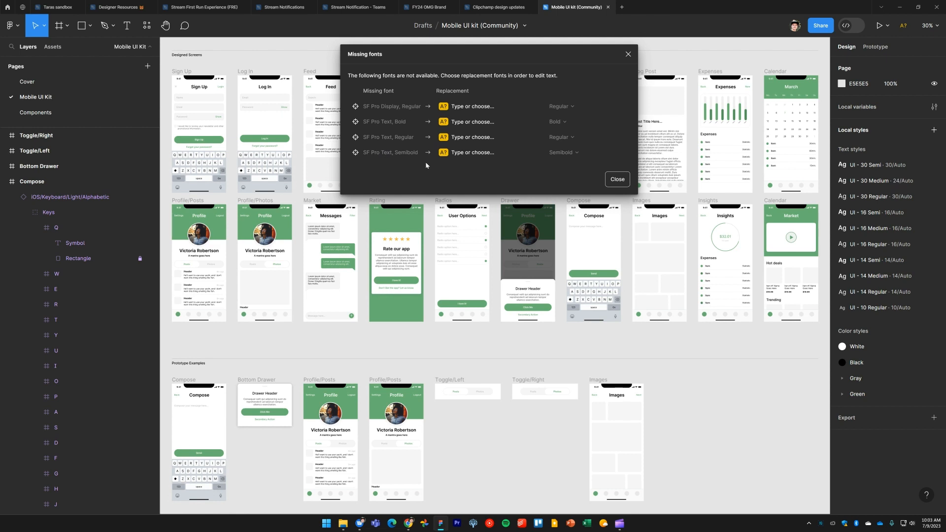
{"action": "mouse_move", "coordinate": [397, 124]}
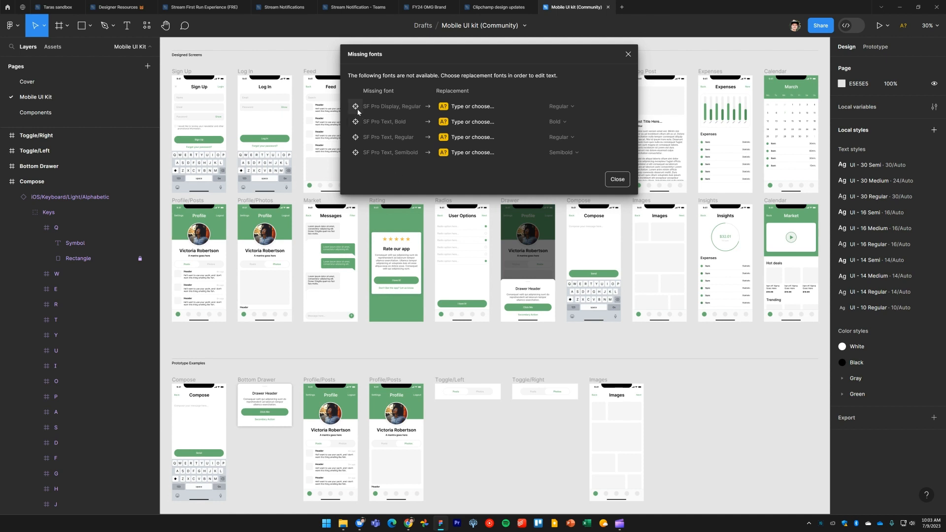
{"action": "mouse_move", "coordinate": [355, 107]}
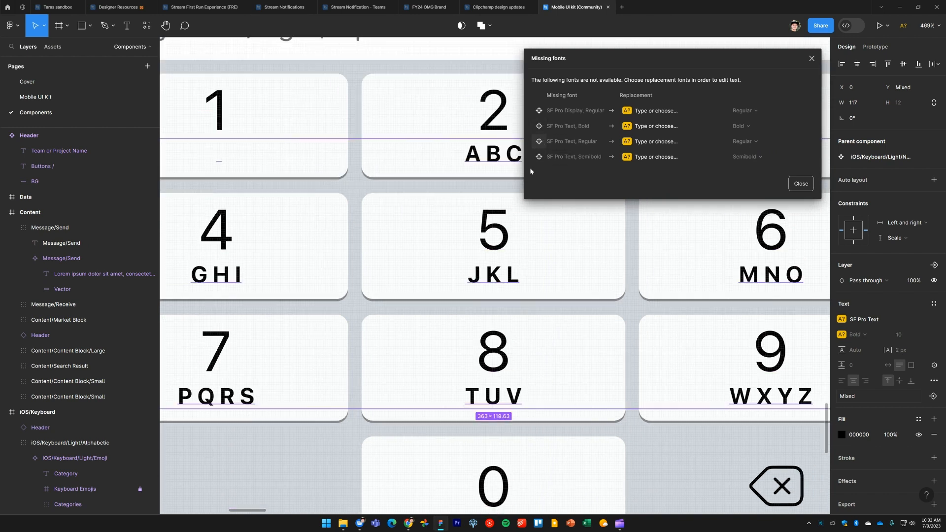
{"action": "mouse_move", "coordinate": [736, 287]}
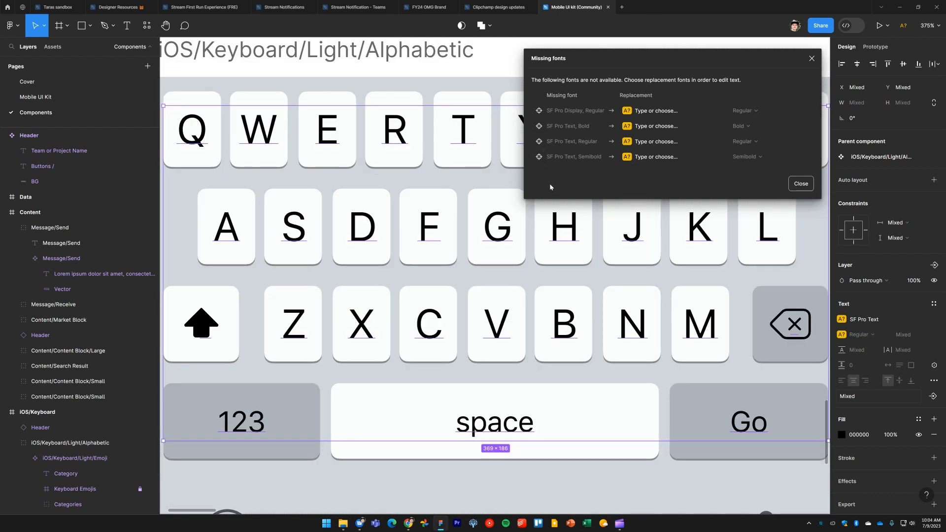
{"action": "mouse_move", "coordinate": [372, 229]}
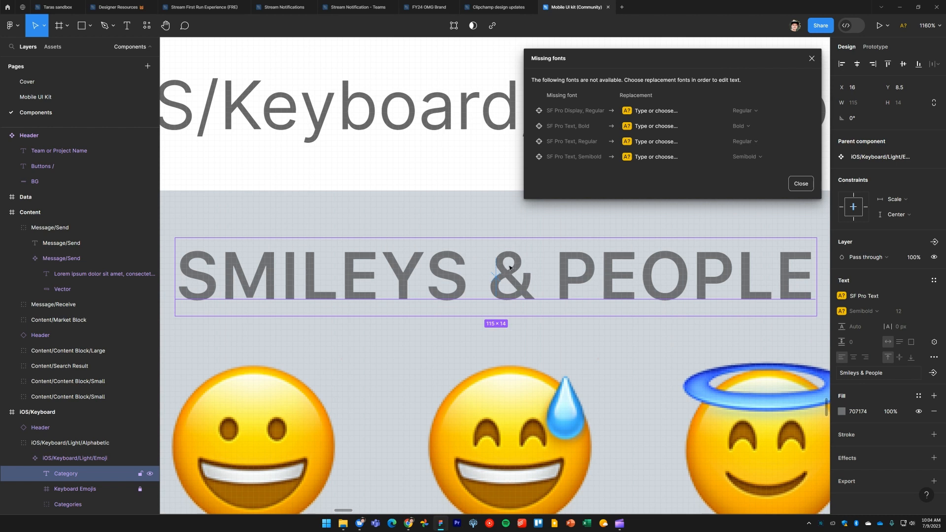
{"action": "mouse_move", "coordinate": [554, 162]}
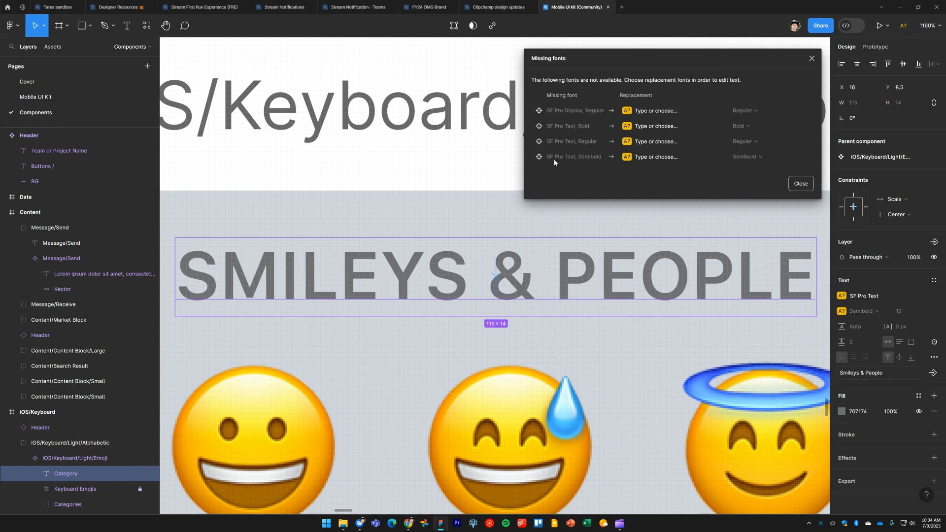
{"action": "mouse_move", "coordinate": [576, 143]}
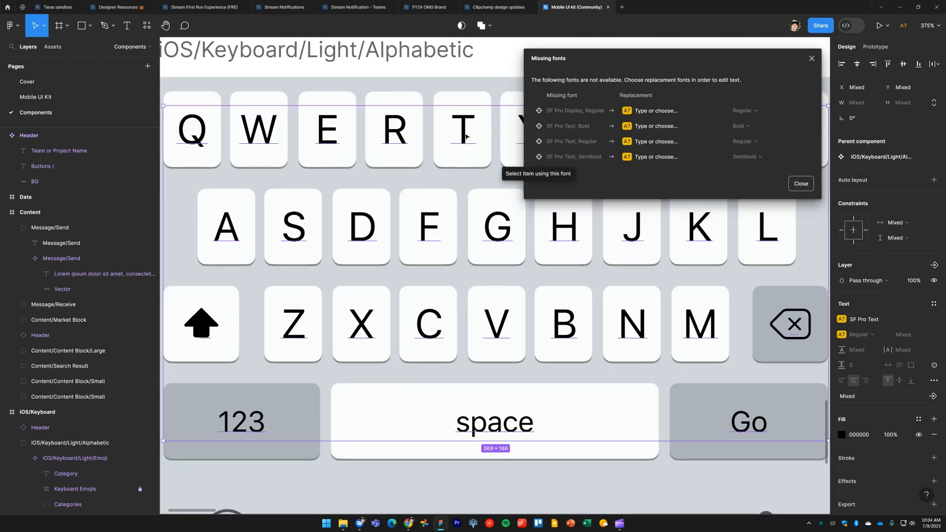
- Select the T key's letter on the Components page alphabetic keyboard
{"action": "left_click", "coordinate": [800, 183]}
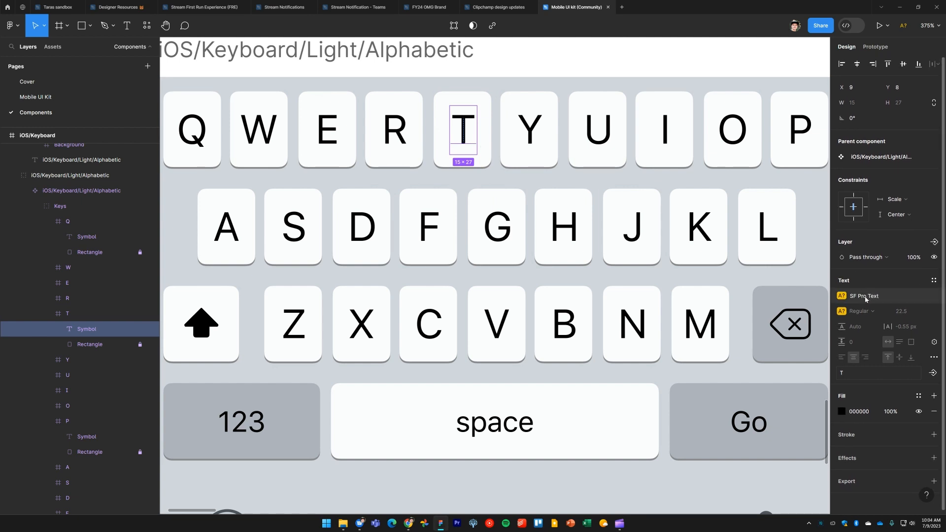
- Change the T key letter's font from SF Pro Text to Inter Regular
{"action": "left_click", "coordinate": [864, 296]}
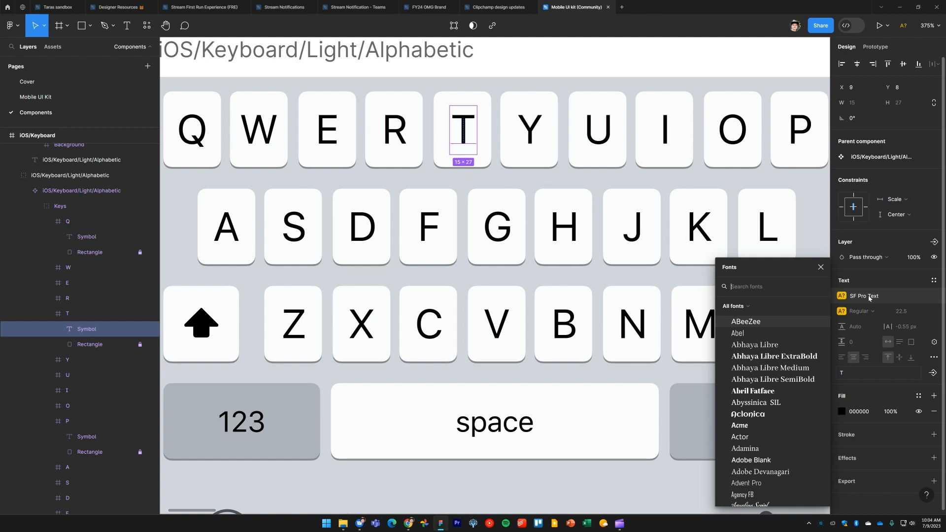
{"action": "type", "text": "inter"}
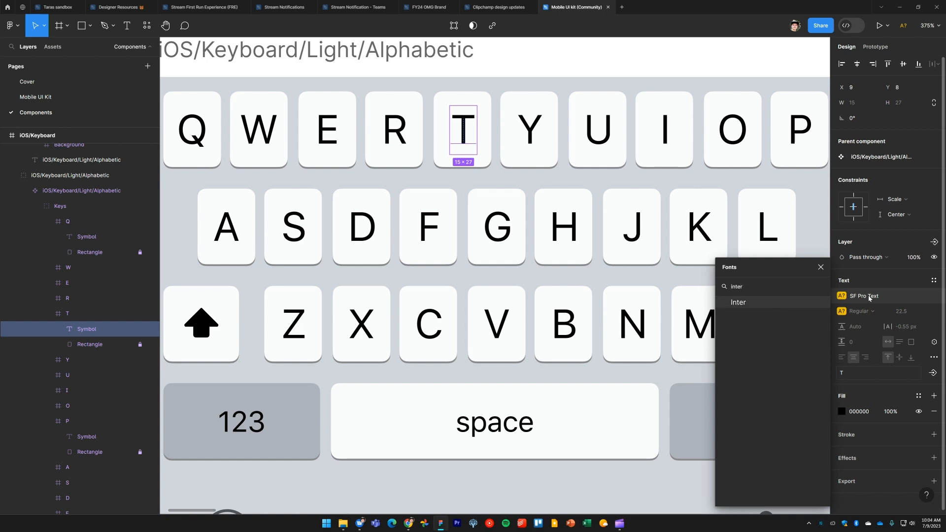
{"action": "left_click", "coordinate": [738, 302]}
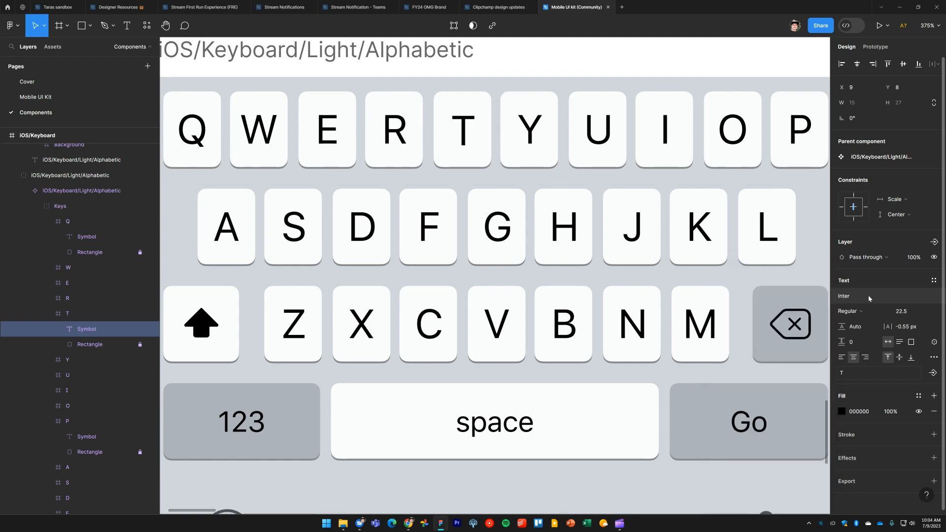
{"action": "left_click", "coordinate": [462, 131]}
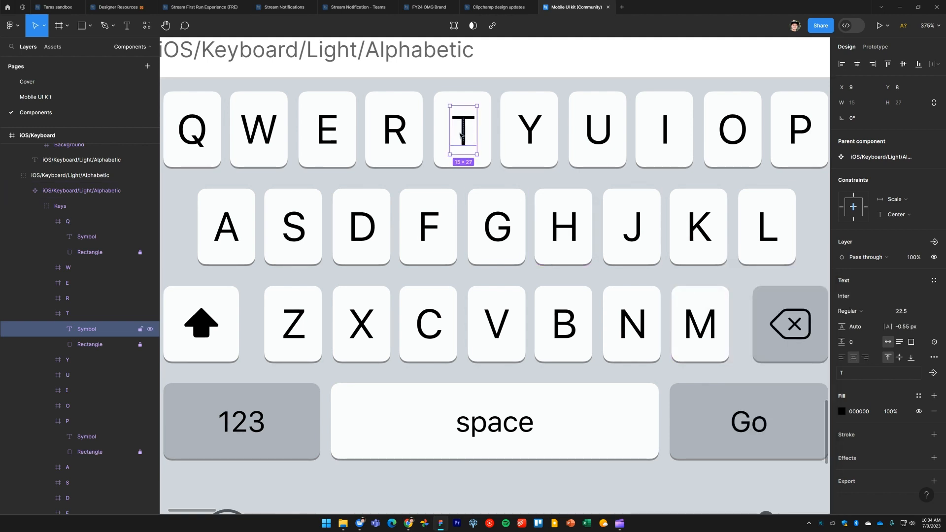
{"action": "mouse_move", "coordinate": [467, 140]}
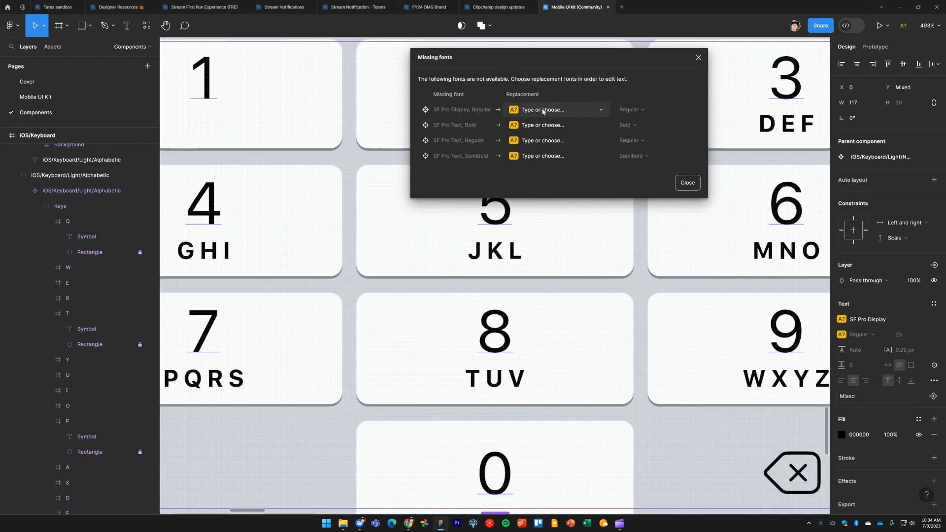
- Replace SF Pro Display Regular with Inter, and SF Pro Text Bold with Inter Bold
{"action": "left_click", "coordinate": [555, 109]}
{"action": "type", "text": "Inter"}
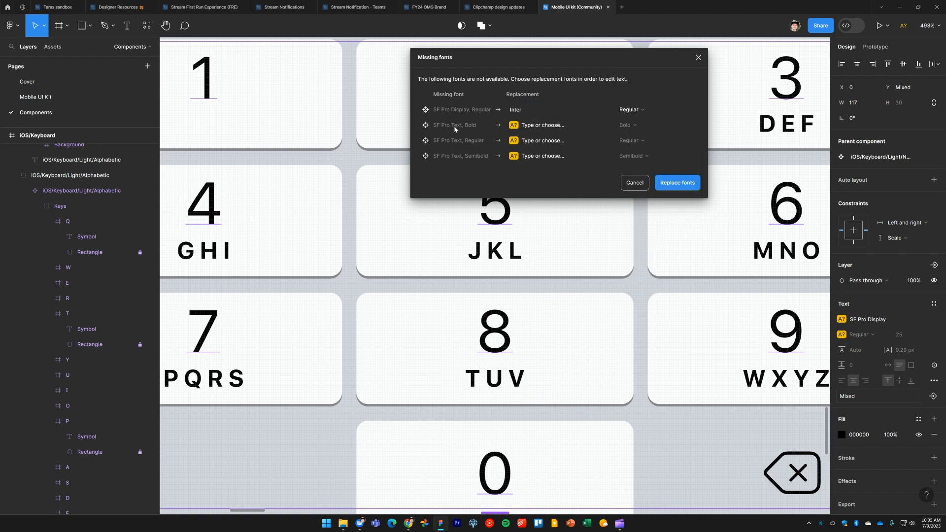
{"action": "left_click", "coordinate": [544, 125]}
{"action": "type", "text": "Inter"}
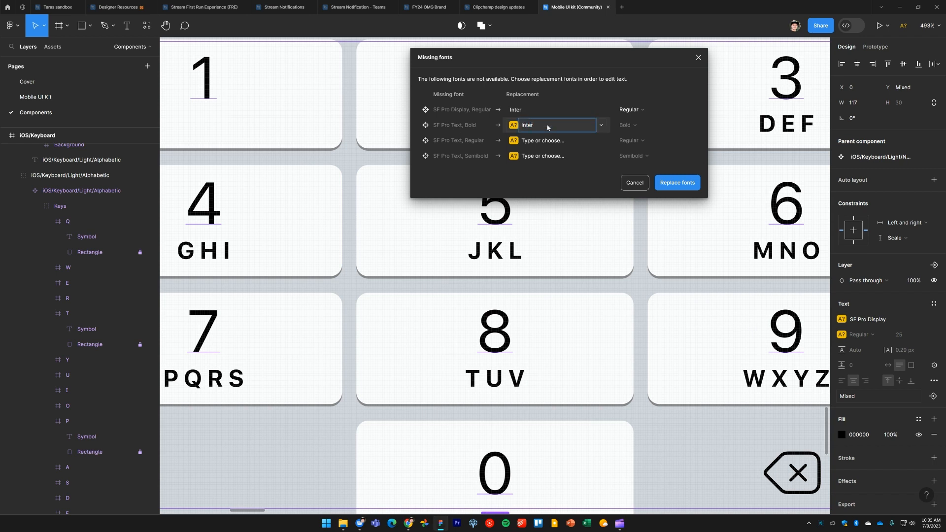
{"action": "left_click", "coordinate": [627, 124]}
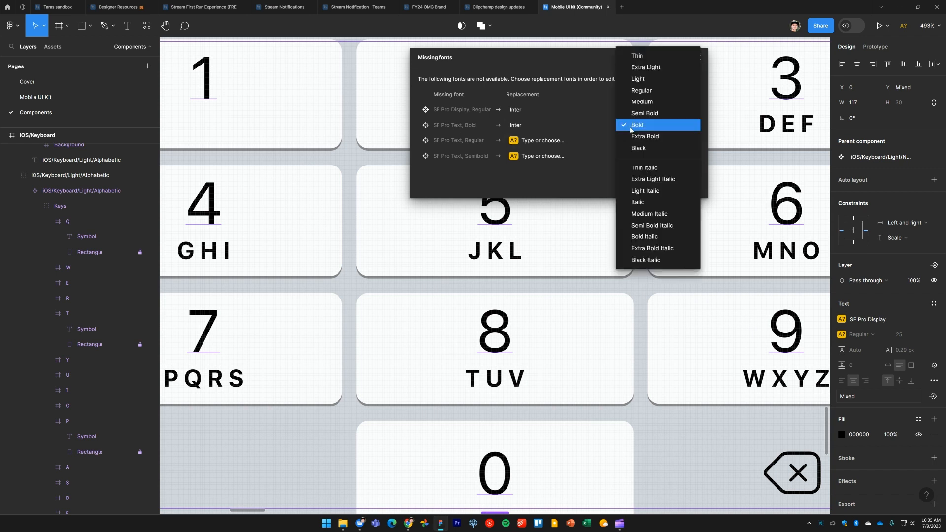
{"action": "left_click", "coordinate": [637, 125]}
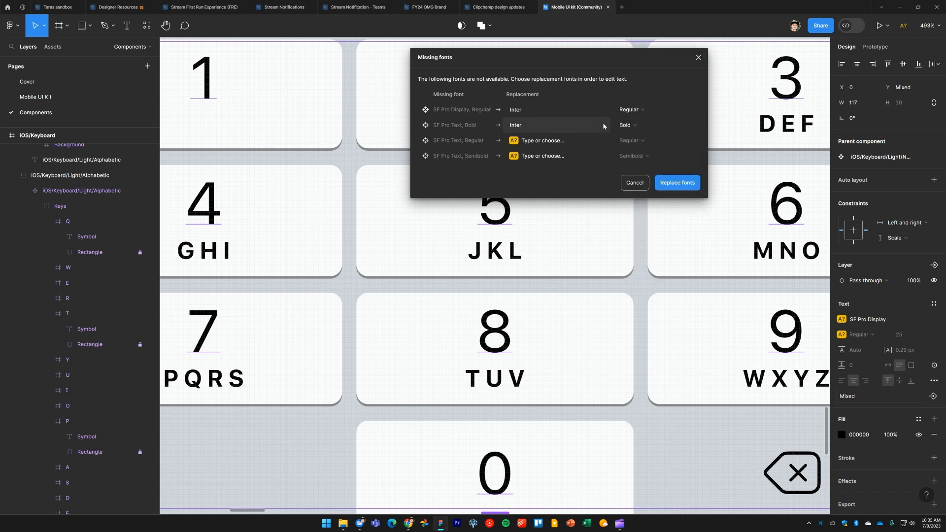
{"action": "left_click", "coordinate": [626, 125]}
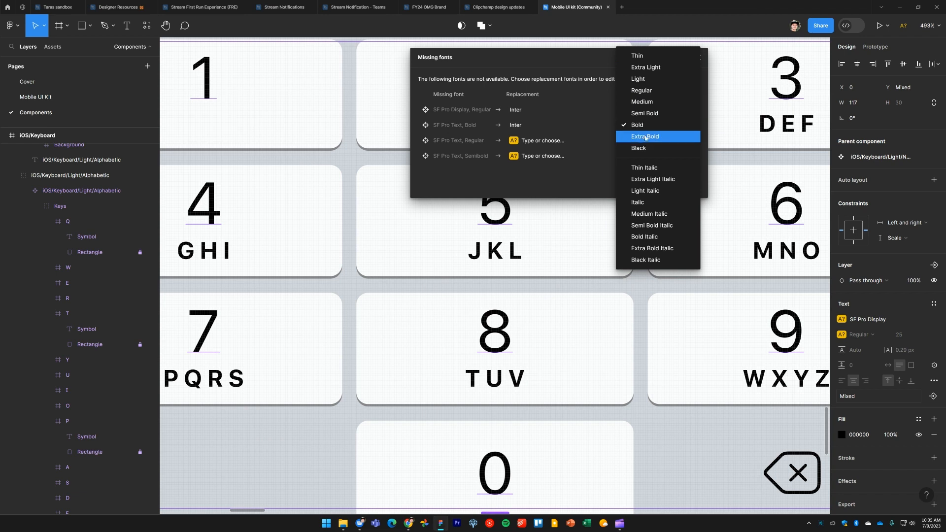
{"action": "mouse_move", "coordinate": [649, 127]}
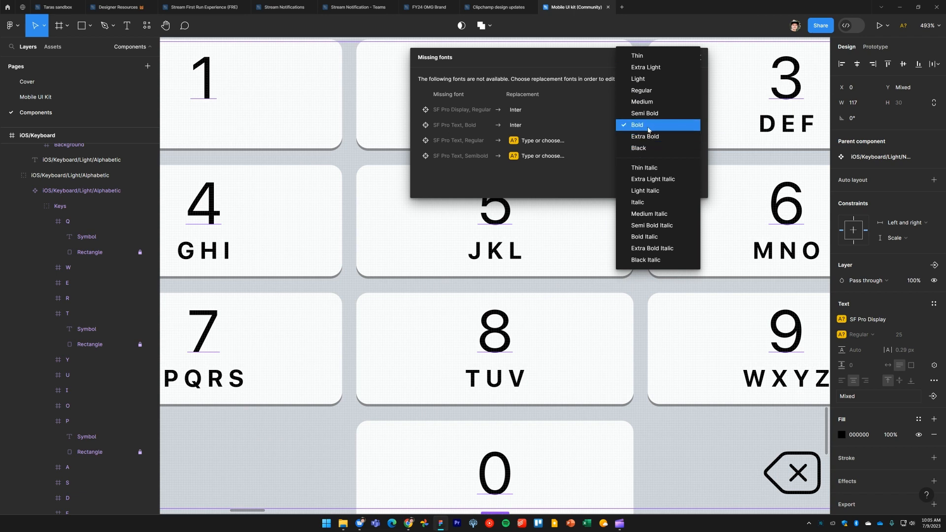
{"action": "mouse_move", "coordinate": [461, 144]}
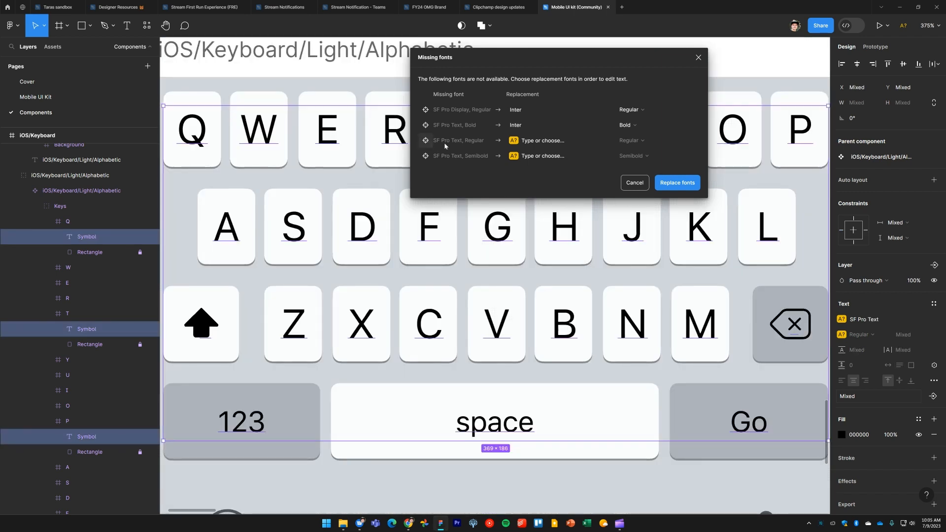
- Replace SF Pro Text Regular with Inter, and SF Pro Text Semibold with Inter Semi Bold
{"action": "left_click", "coordinate": [546, 141]}
{"action": "type", "text": "Inter"}
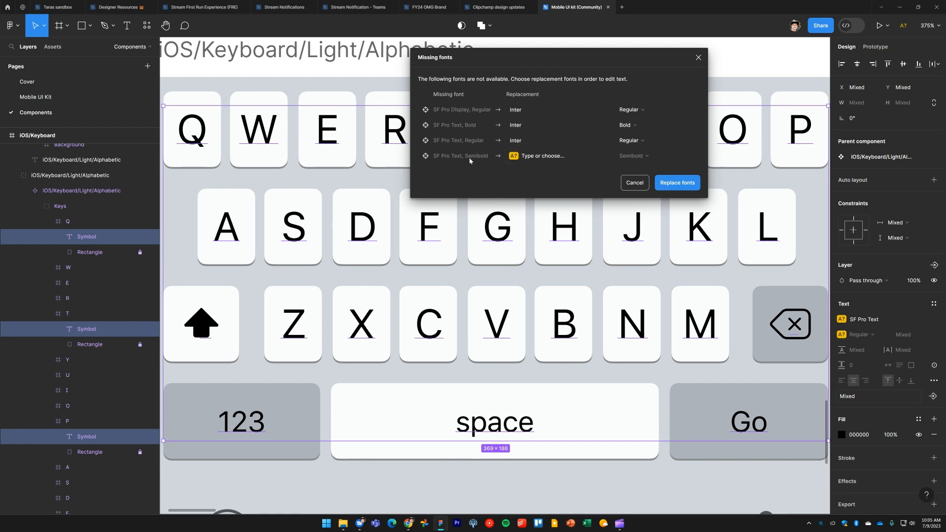
{"action": "mouse_move", "coordinate": [451, 164]}
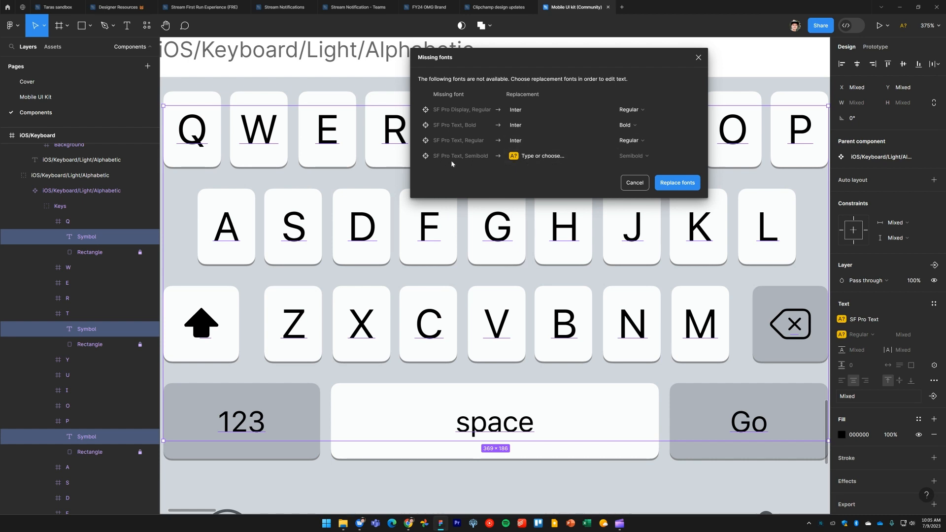
{"action": "left_click", "coordinate": [542, 155]}
{"action": "type", "text": "Inter"}
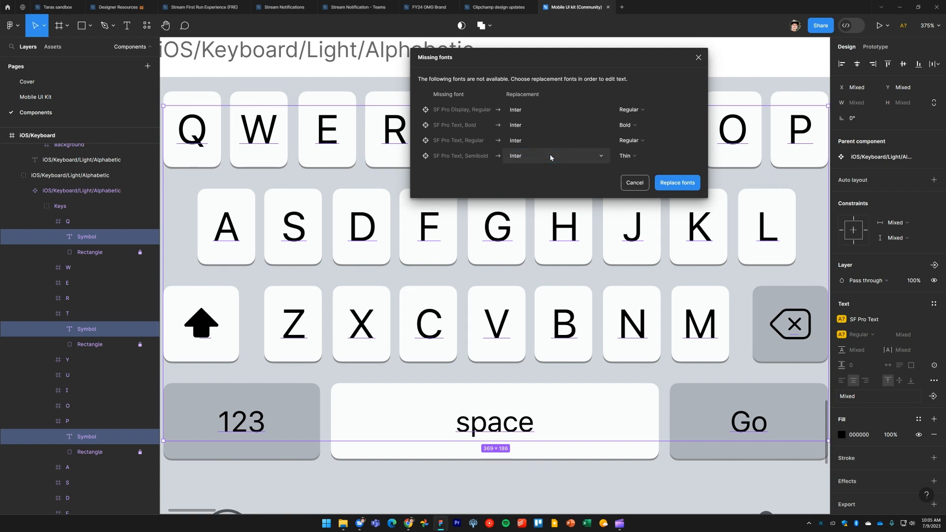
{"action": "left_click", "coordinate": [627, 156]}
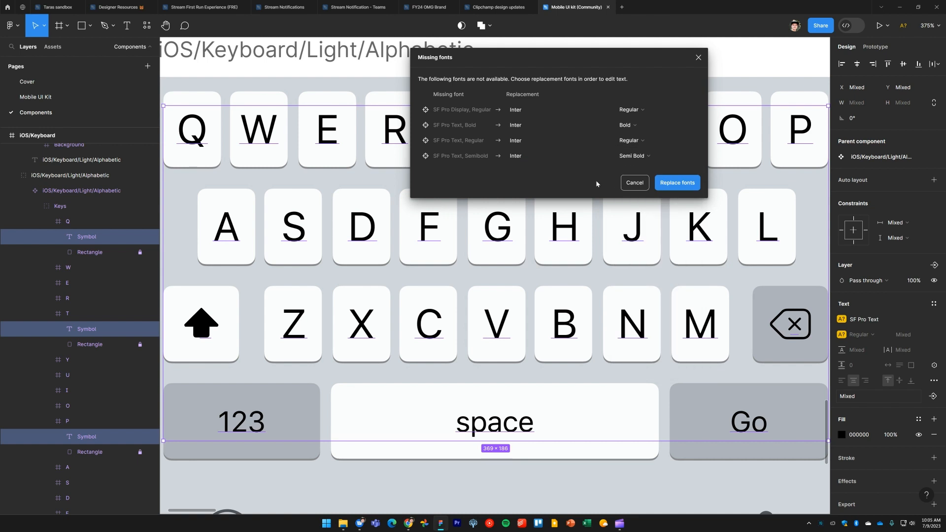
{"action": "mouse_move", "coordinate": [678, 184]}
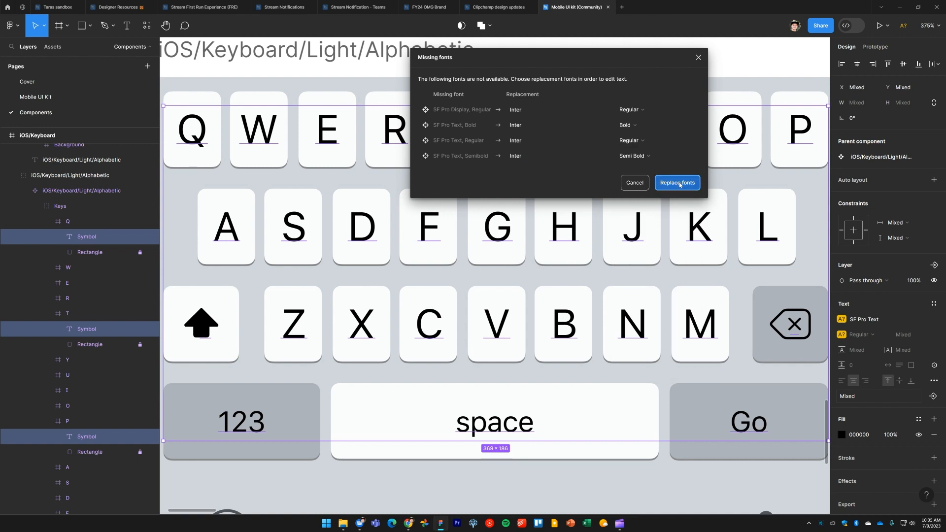
- Apply the four Inter replacements and select the alphabetic keyboard component
{"action": "left_click", "coordinate": [678, 182]}
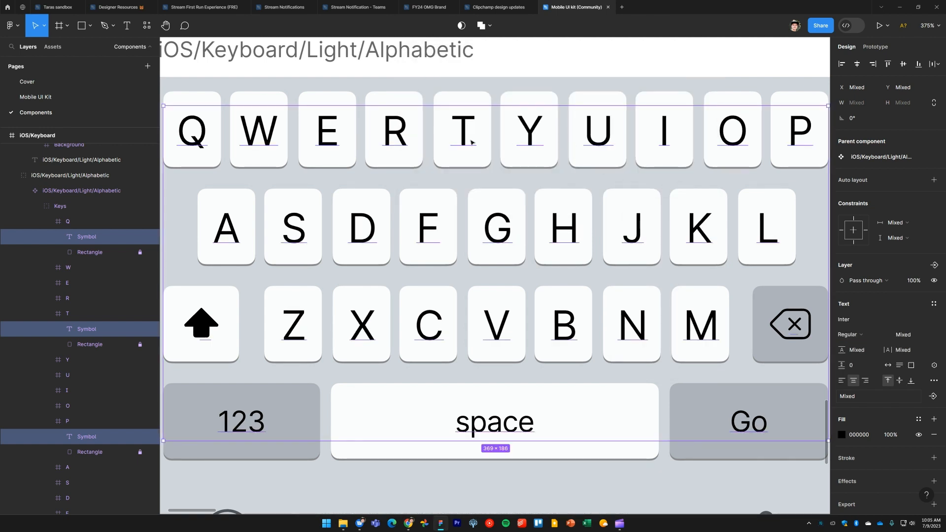
{"action": "mouse_move", "coordinate": [678, 244]}
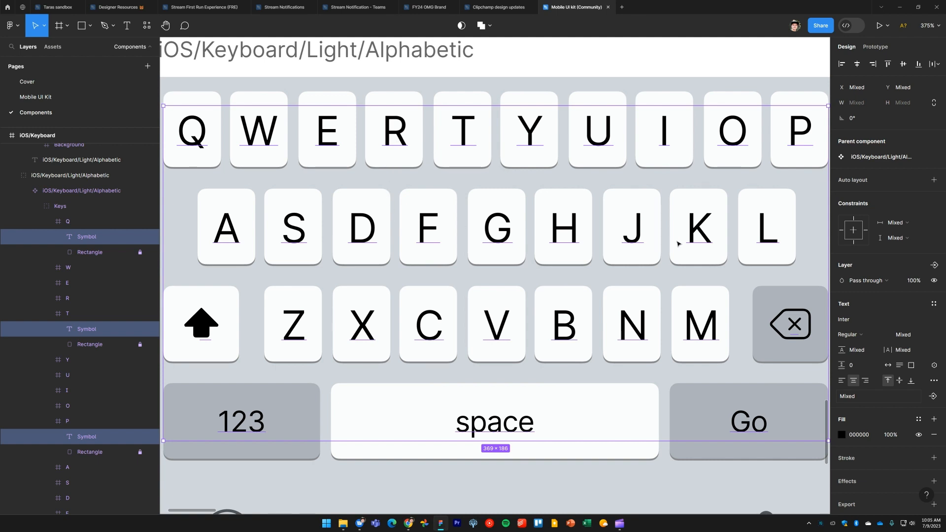
{"action": "left_click", "coordinate": [82, 191]}
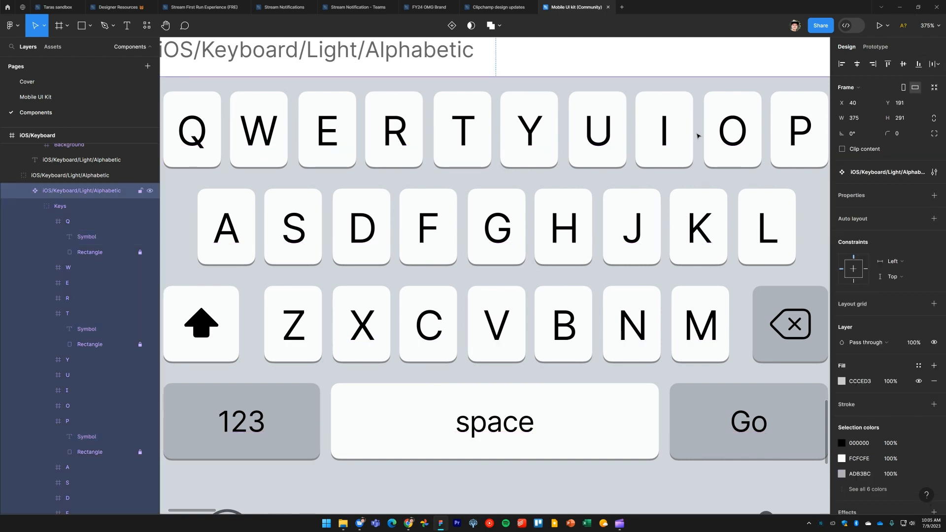